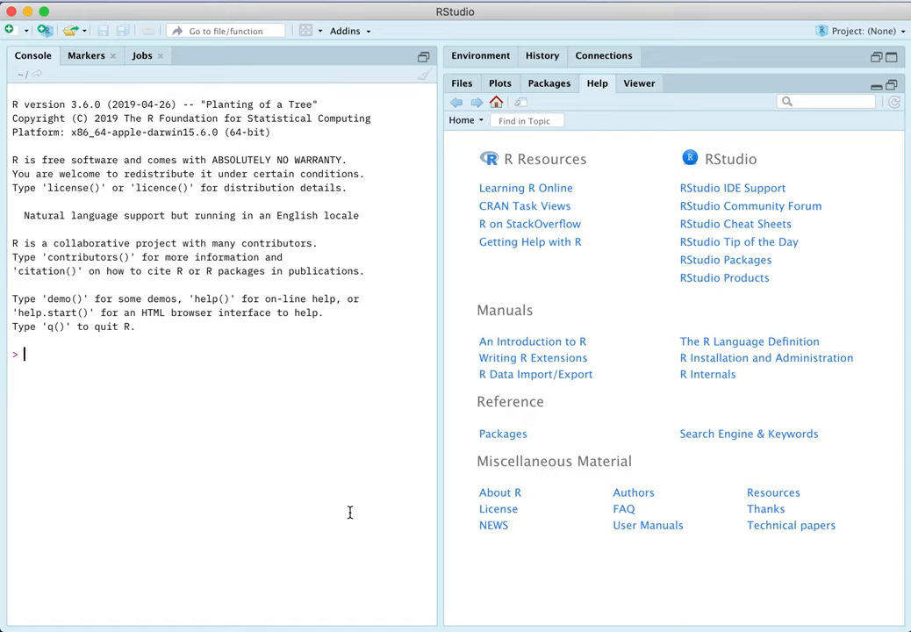
mouse_move(258, 275)
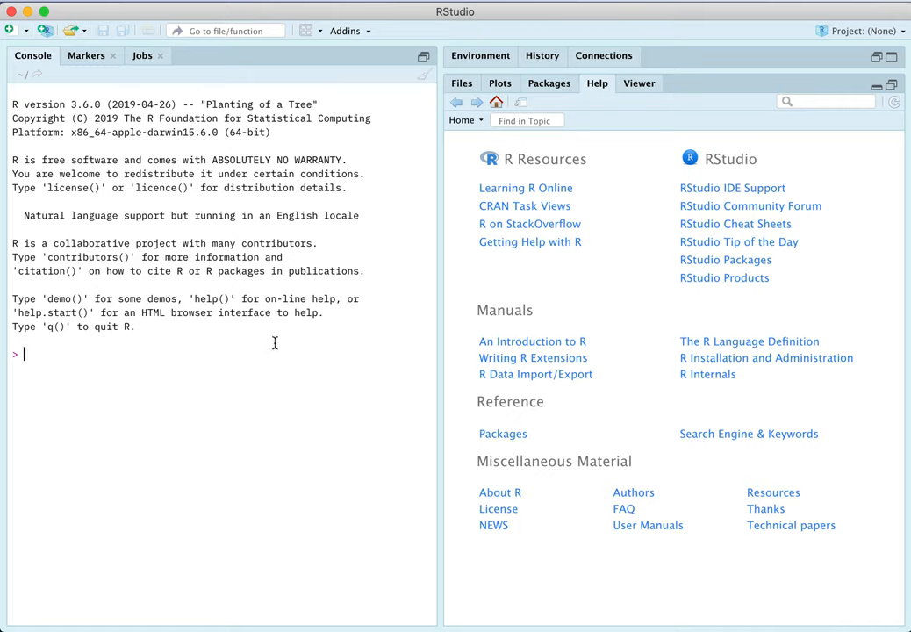
mouse_move(221, 363)
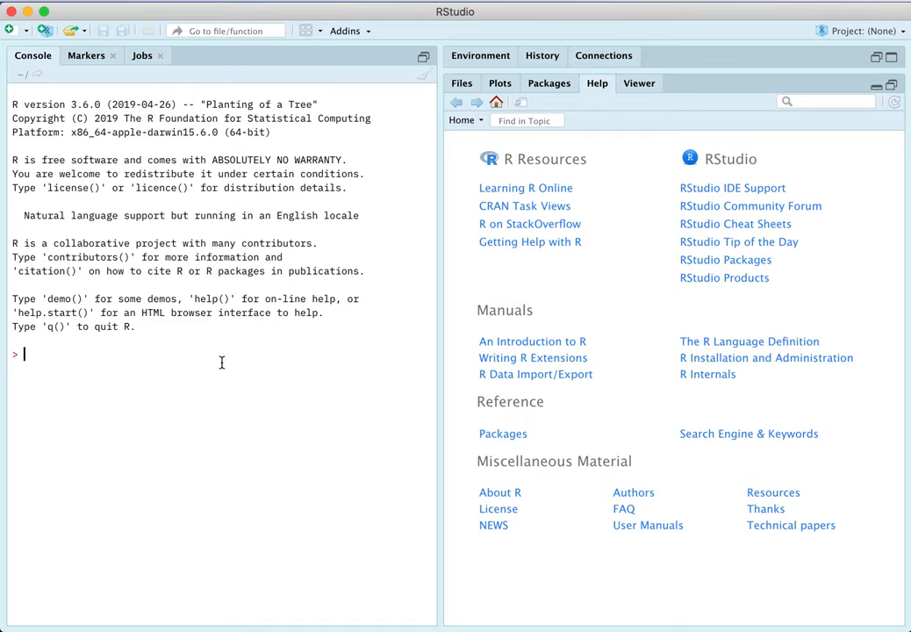
- Load the oce package with library(oce), bringing in testthat and gsw
text(library(oce)
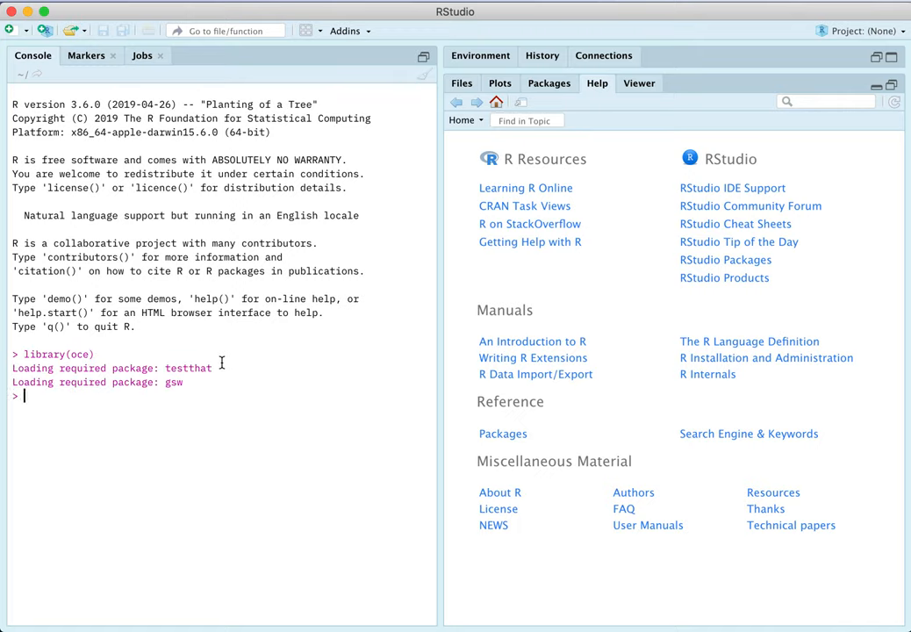
text(ry(oce))
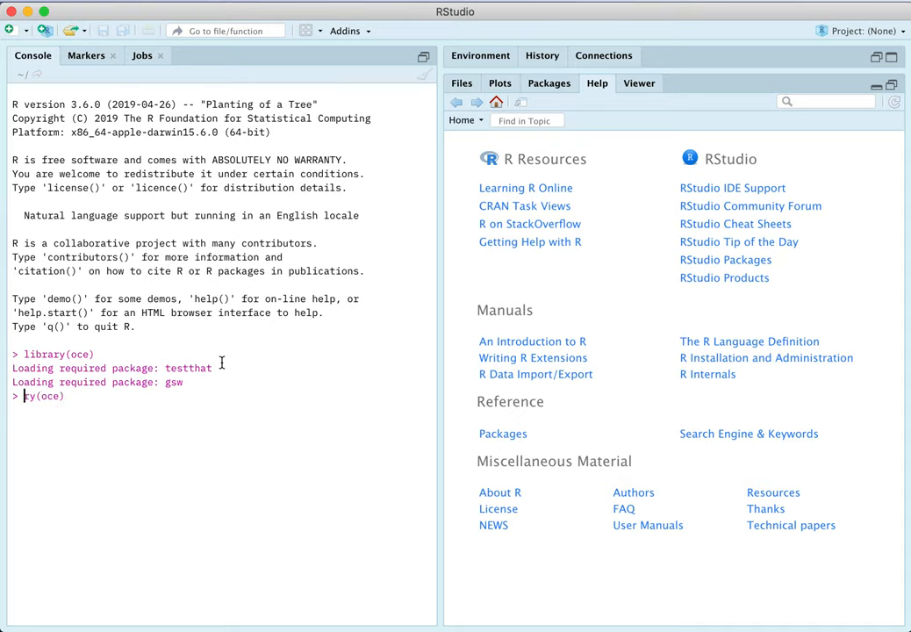
text(install.pack)
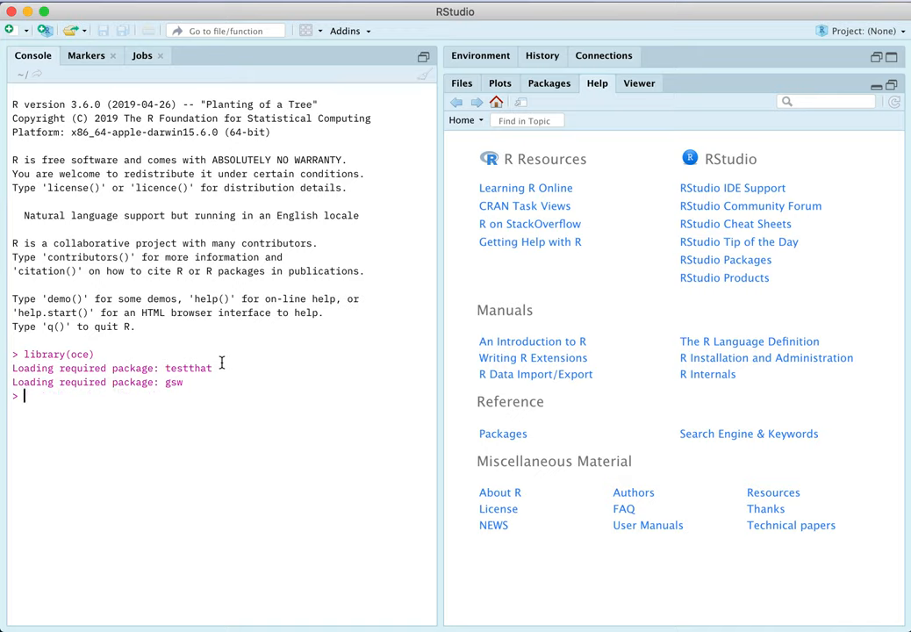
- Load data("sealevel") and plot(sealevel) to show elevation, January close-up and spectrum
text(data(s)
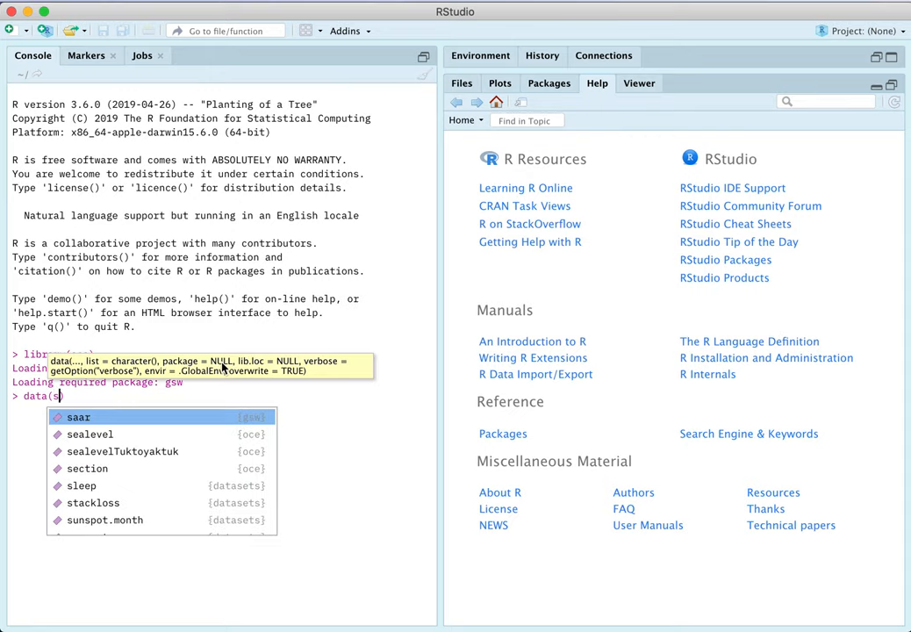
text(ealevel)
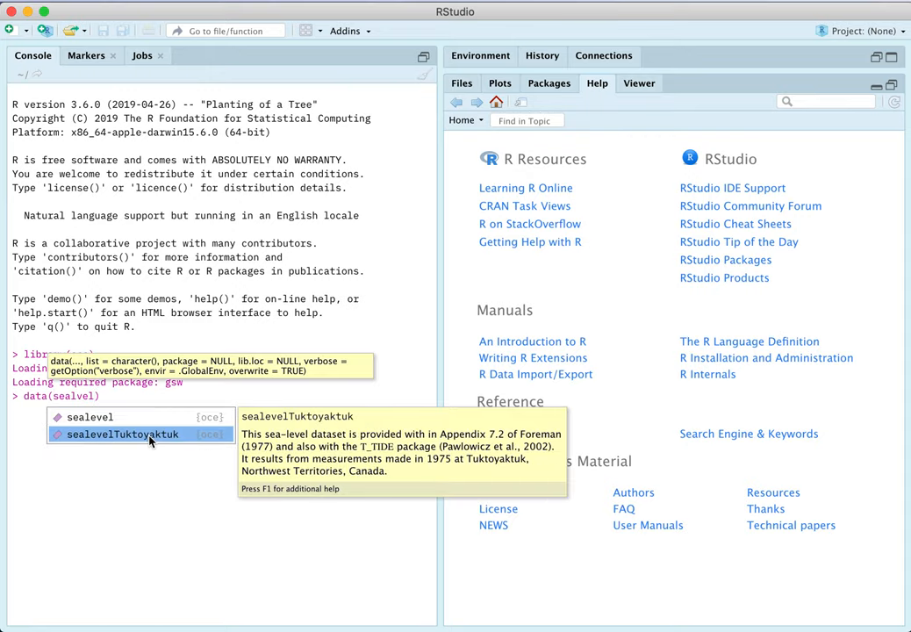
mouse_move(151, 433)
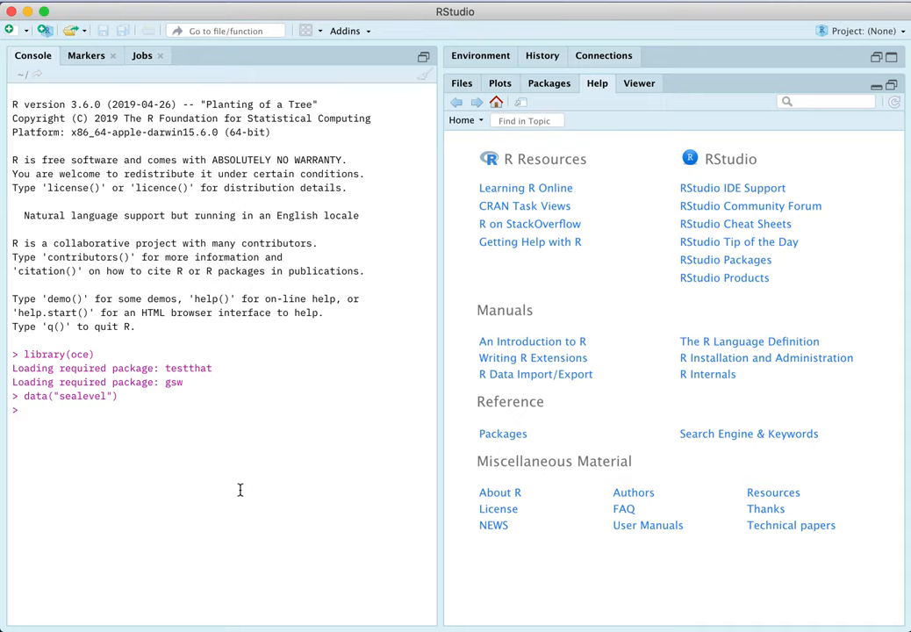
text(plot(sealevel)
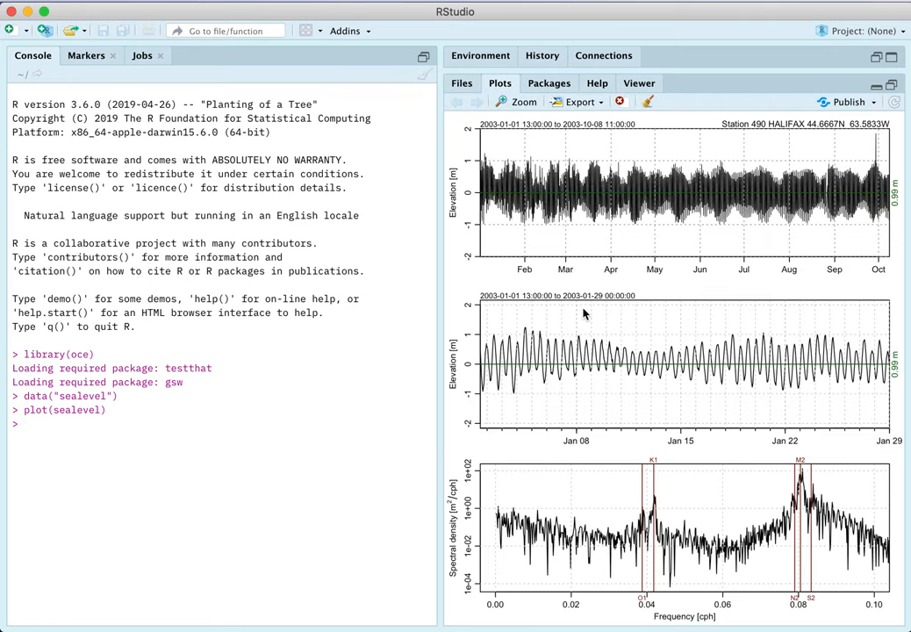
mouse_move(524, 102)
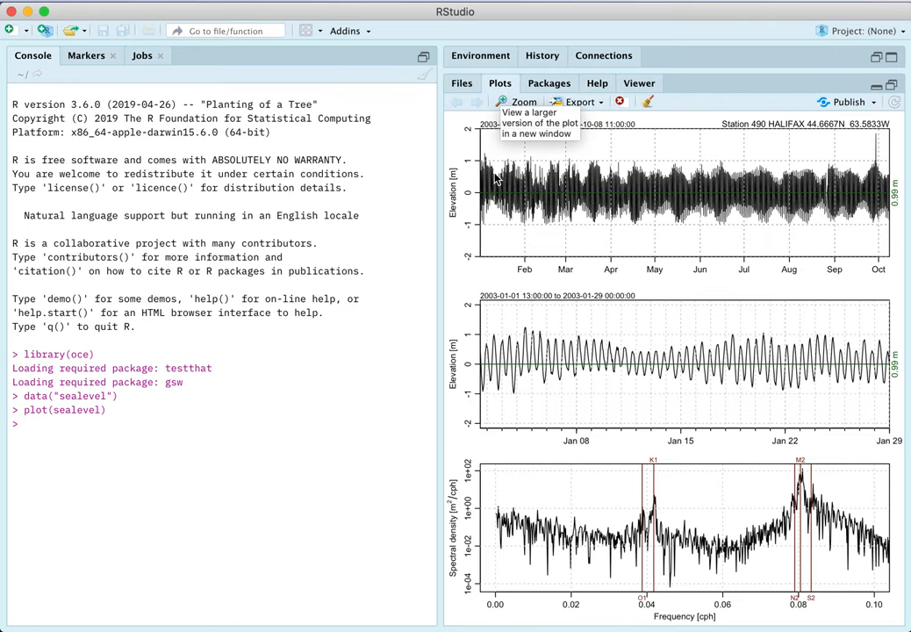
mouse_move(285, 465)
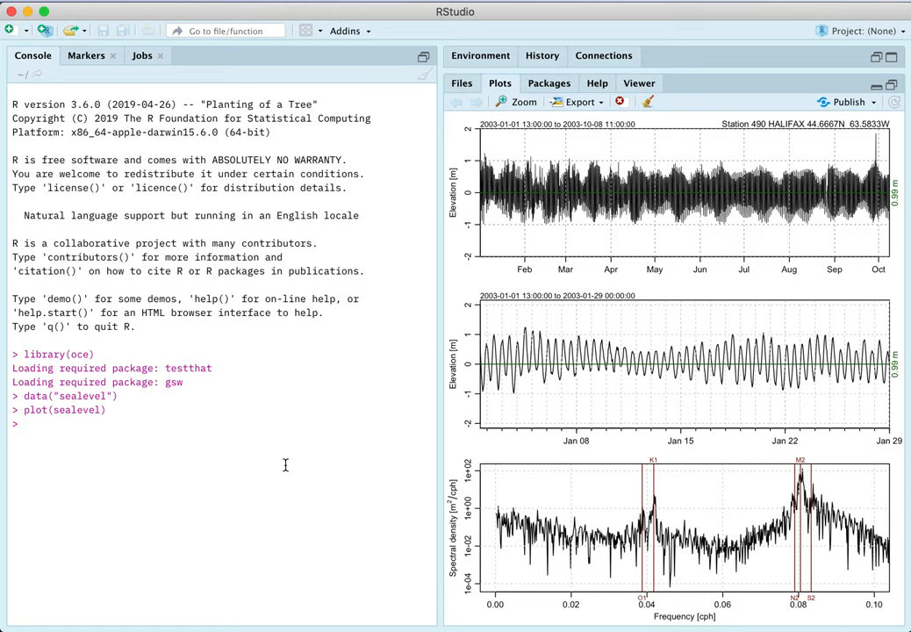
mouse_move(558, 229)
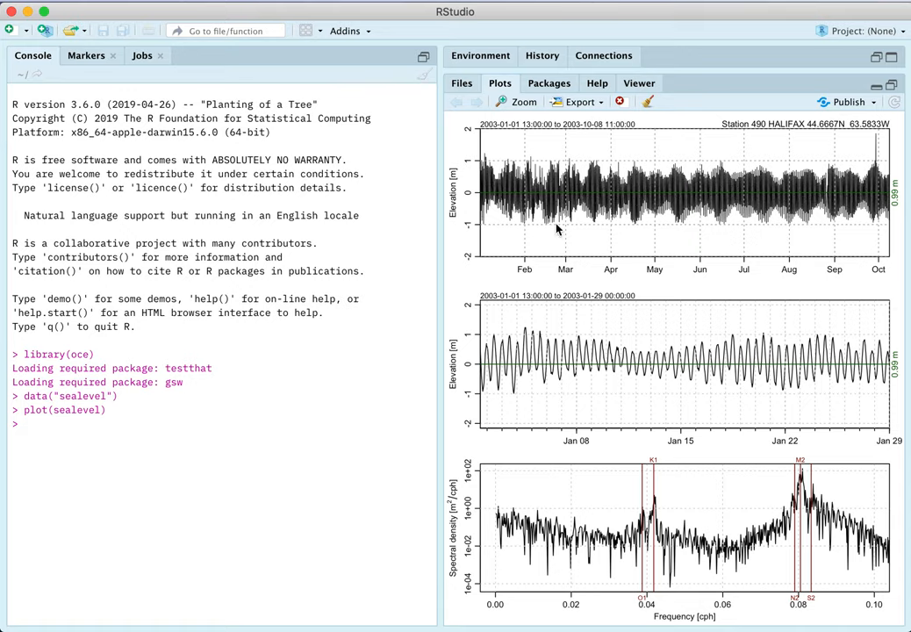
mouse_move(674, 213)
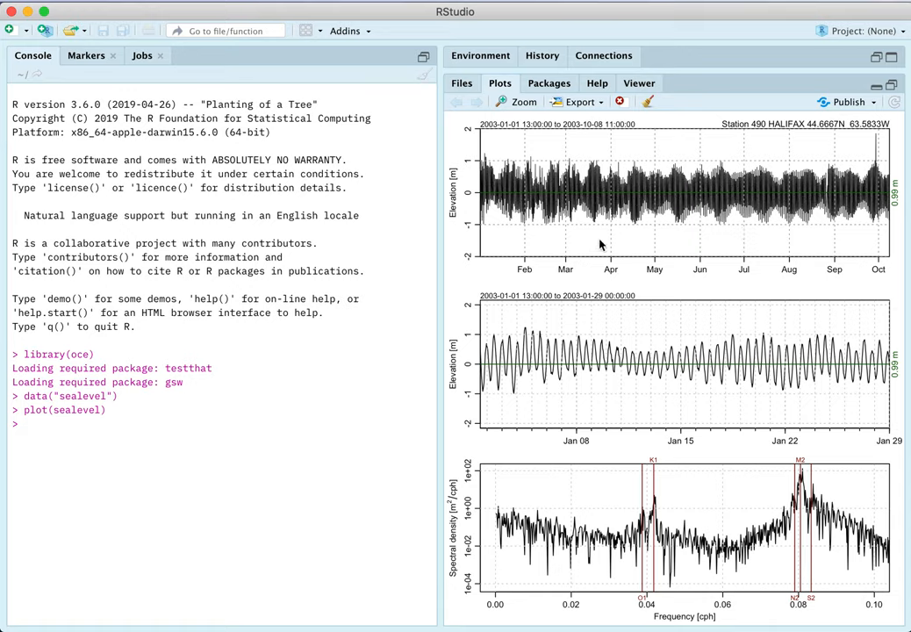
mouse_move(728, 383)
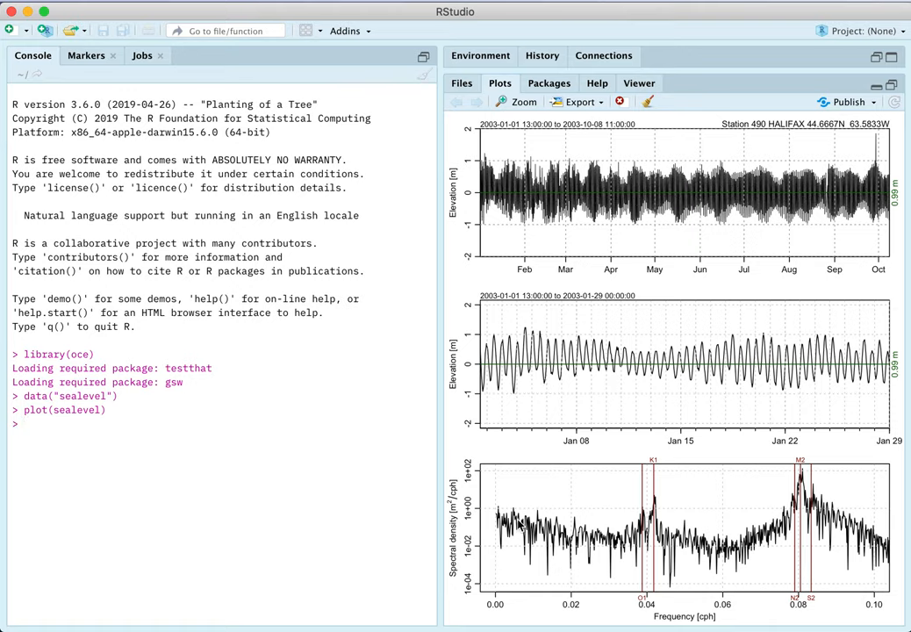
mouse_move(642, 549)
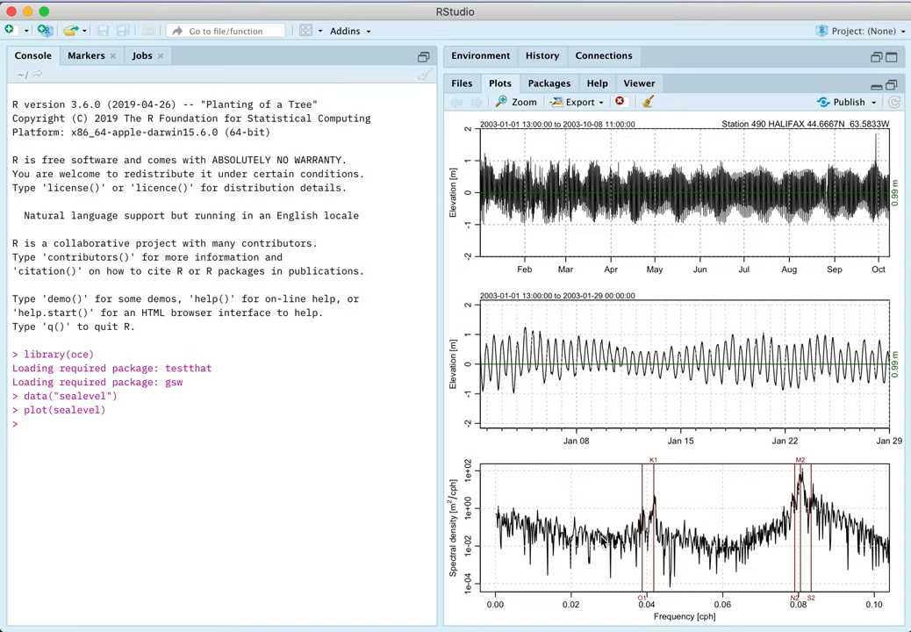
mouse_move(566, 217)
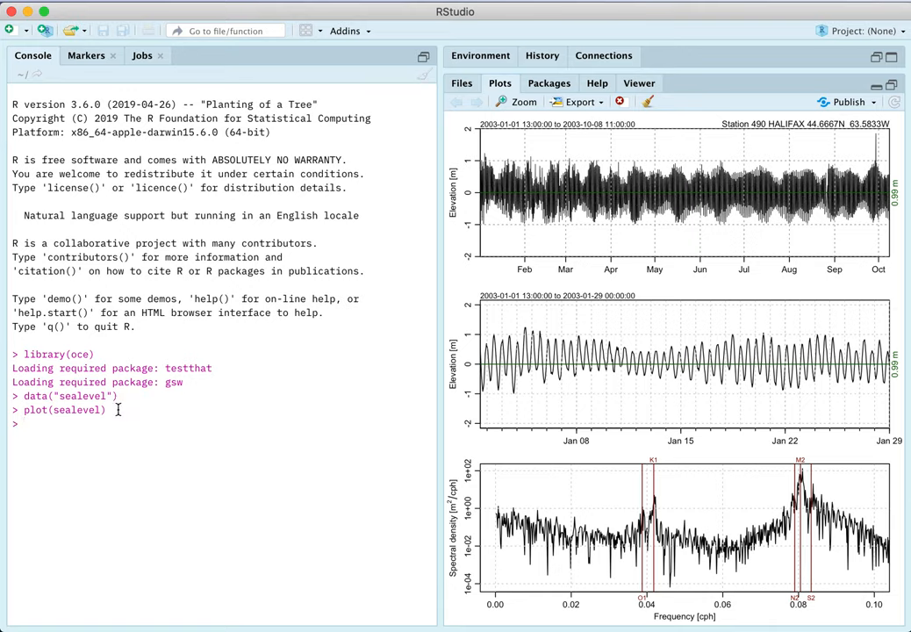
mouse_move(138, 432)
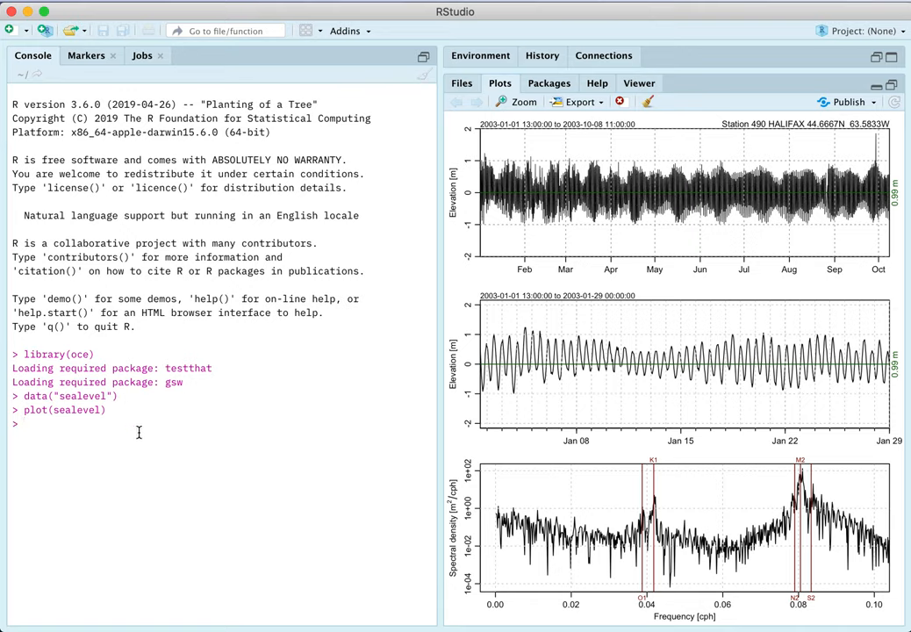
- Fit the tidal model m <- tidem(sealevel) on the Halifax sea-level record
text(tidem()
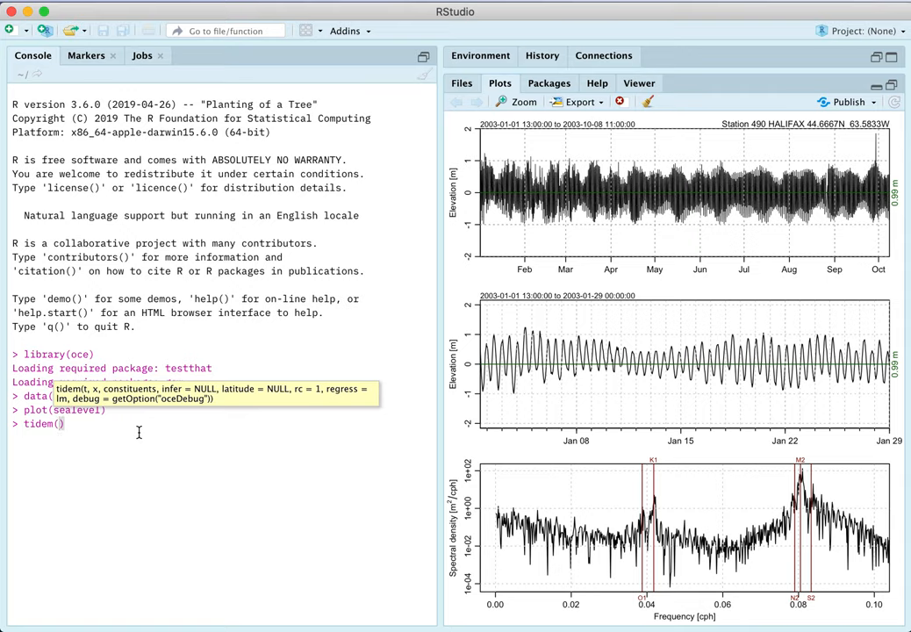
mouse_move(144, 389)
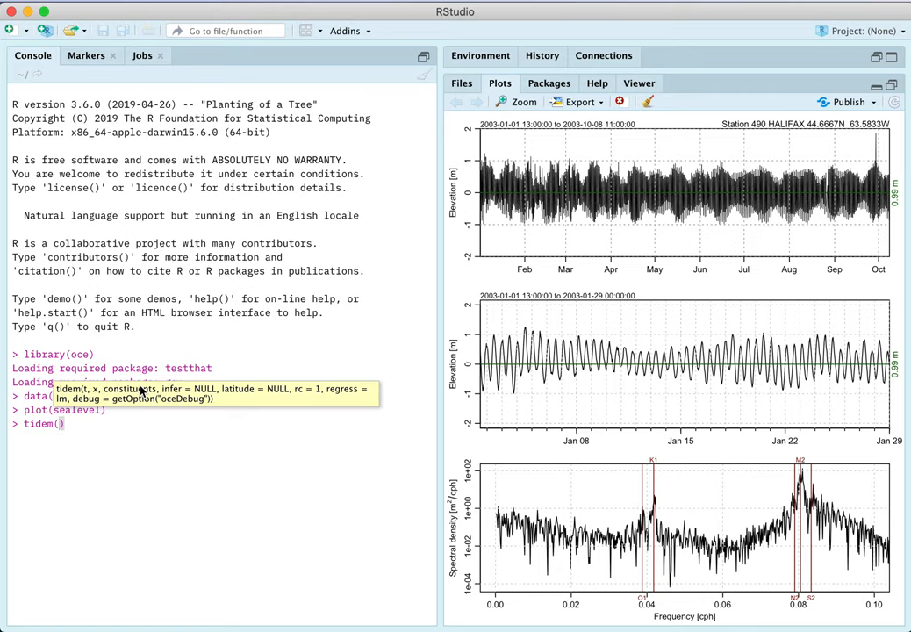
mouse_move(158, 461)
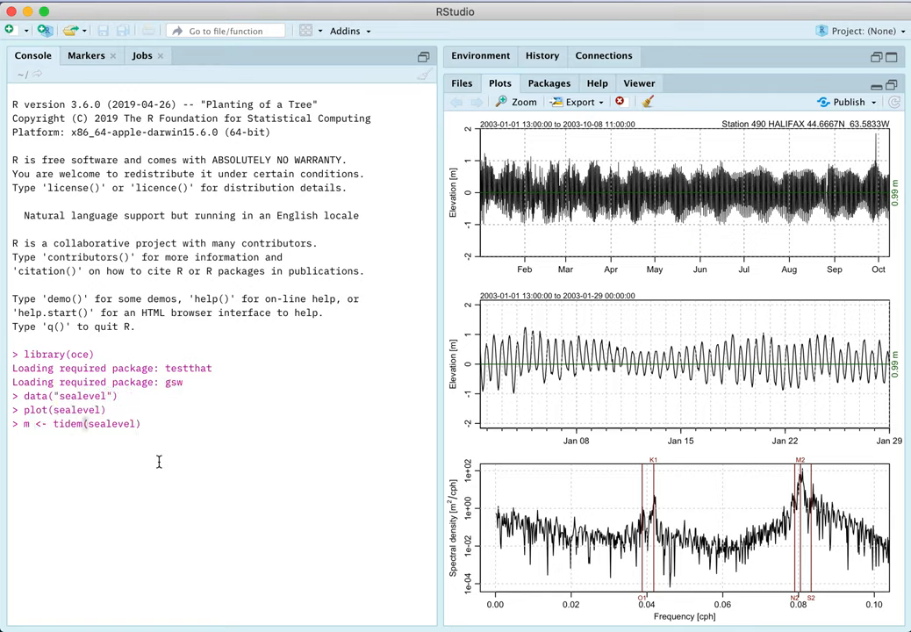
key(Return)
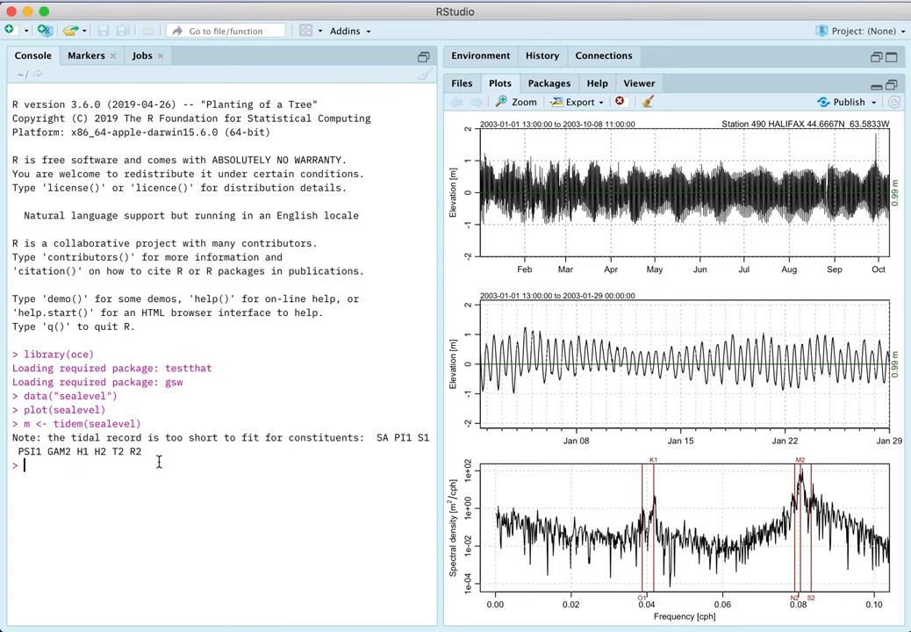
- Show summary(m) listing constituent amplitudes, phases and significance
text(su)
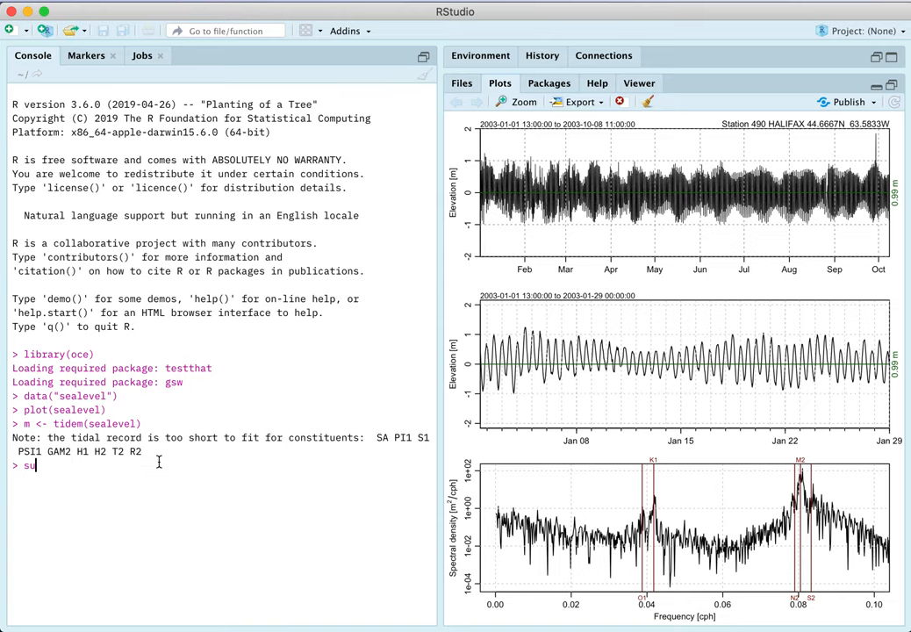
key(Return)
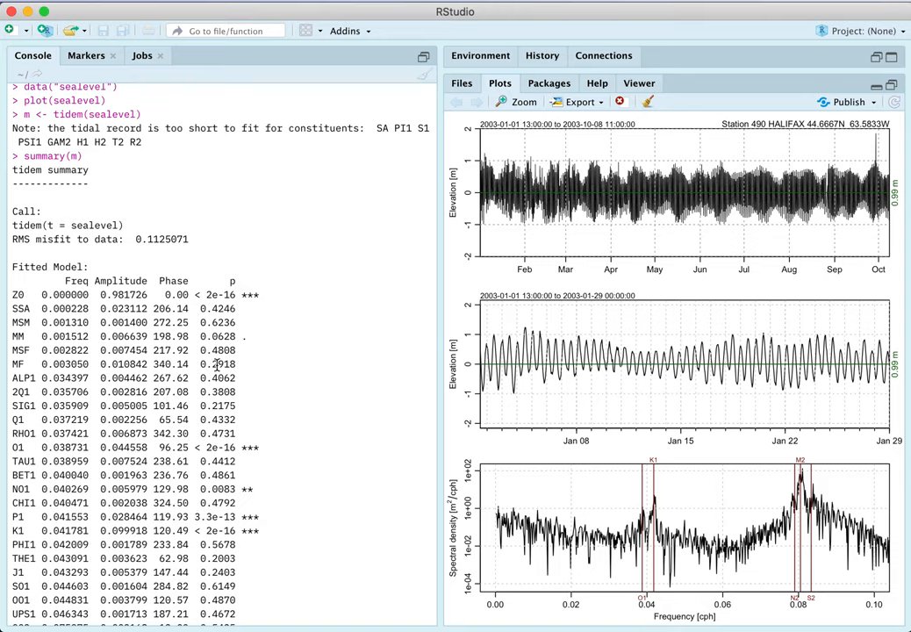
mouse_move(226, 431)
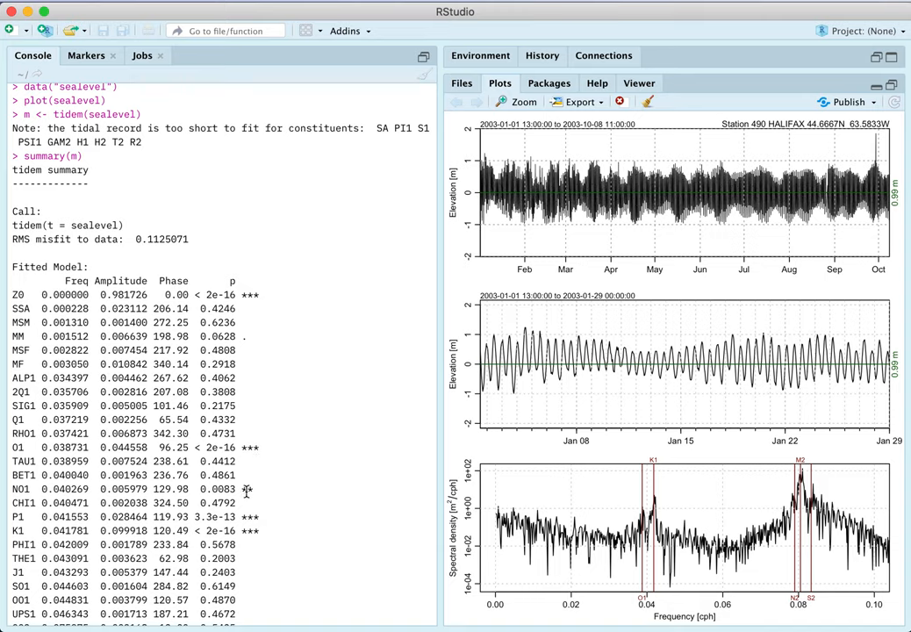
mouse_move(244, 341)
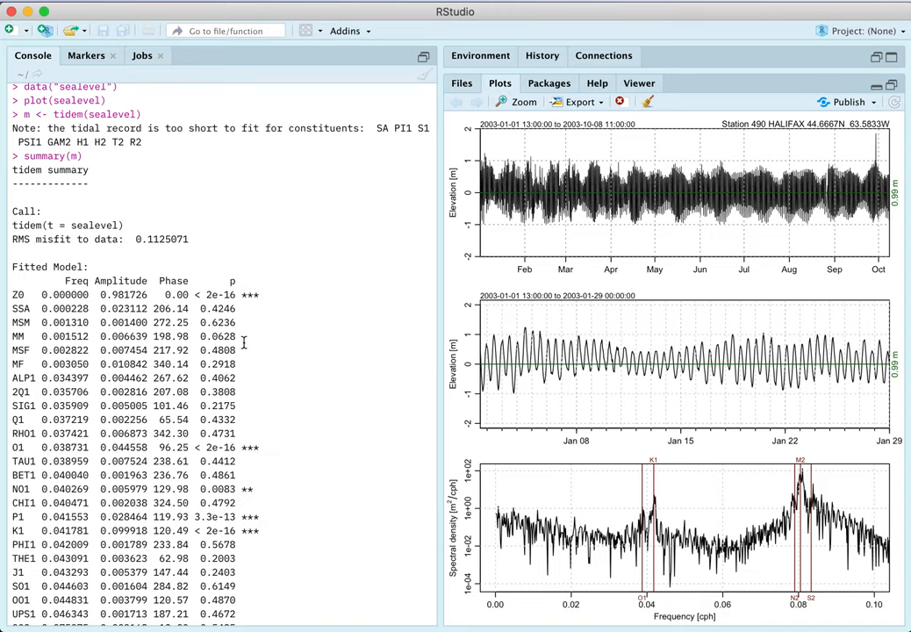
mouse_move(260, 386)
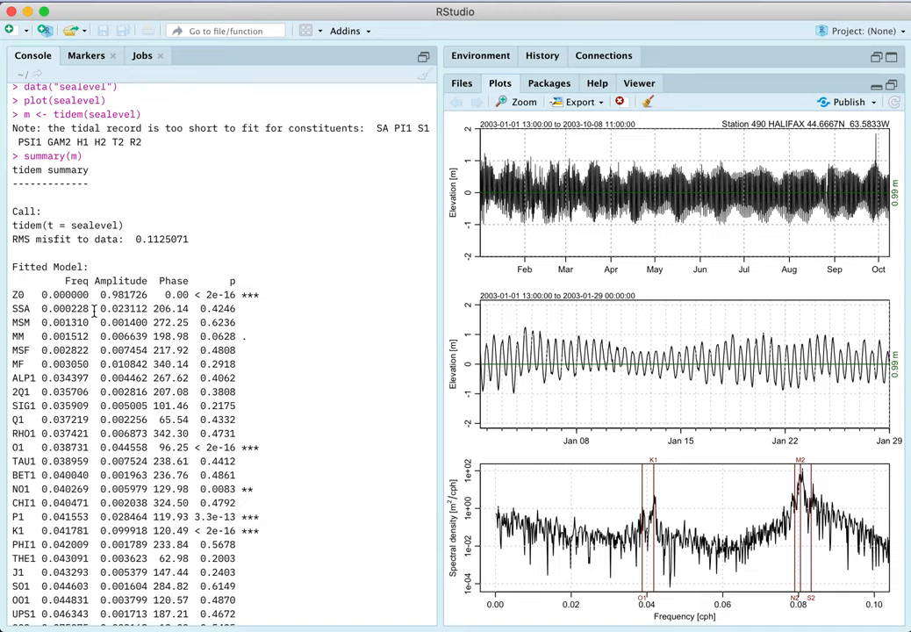
mouse_move(124, 369)
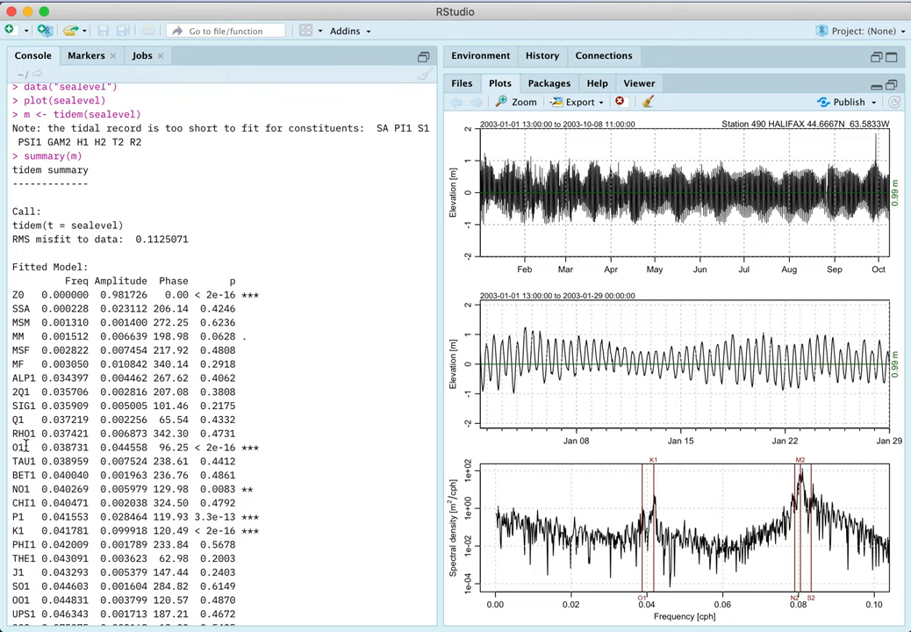
scroll(down, 3)
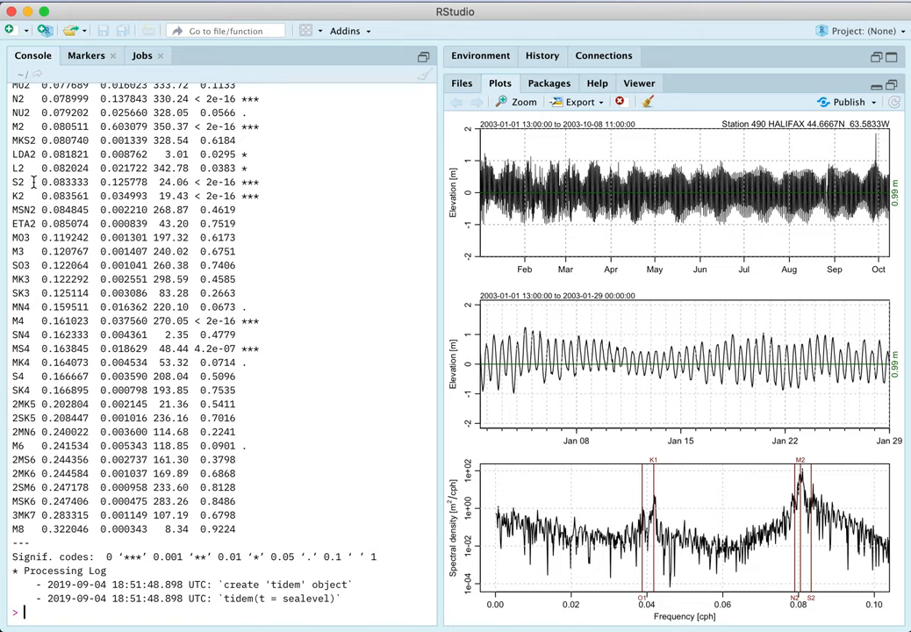
mouse_move(54, 206)
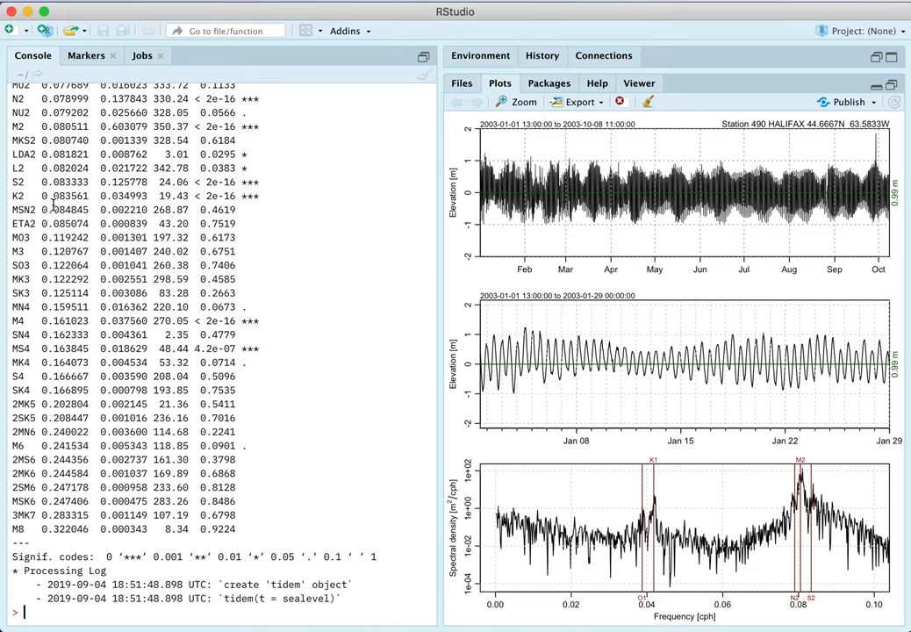
mouse_move(85, 210)
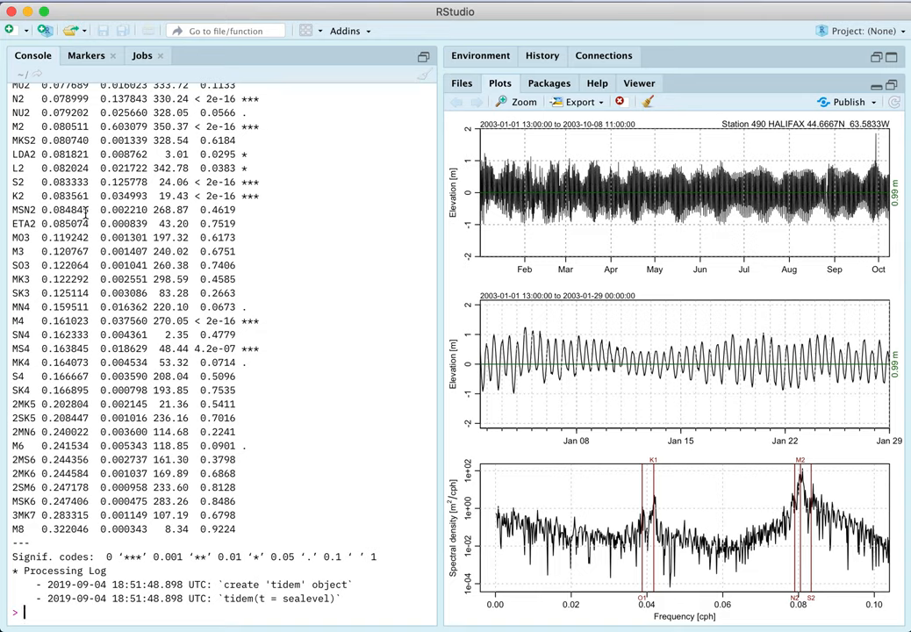
mouse_move(197, 376)
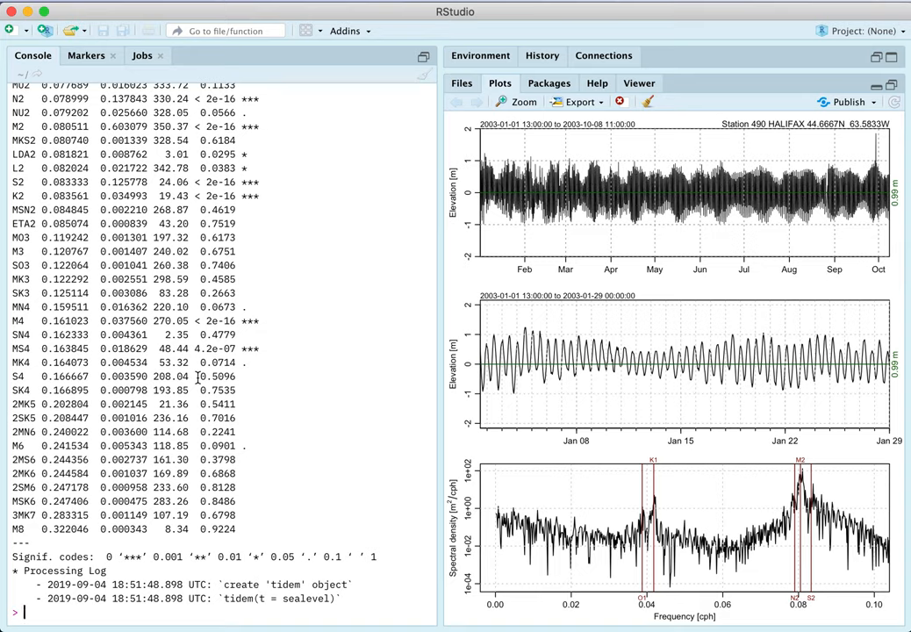
text(predict(m)
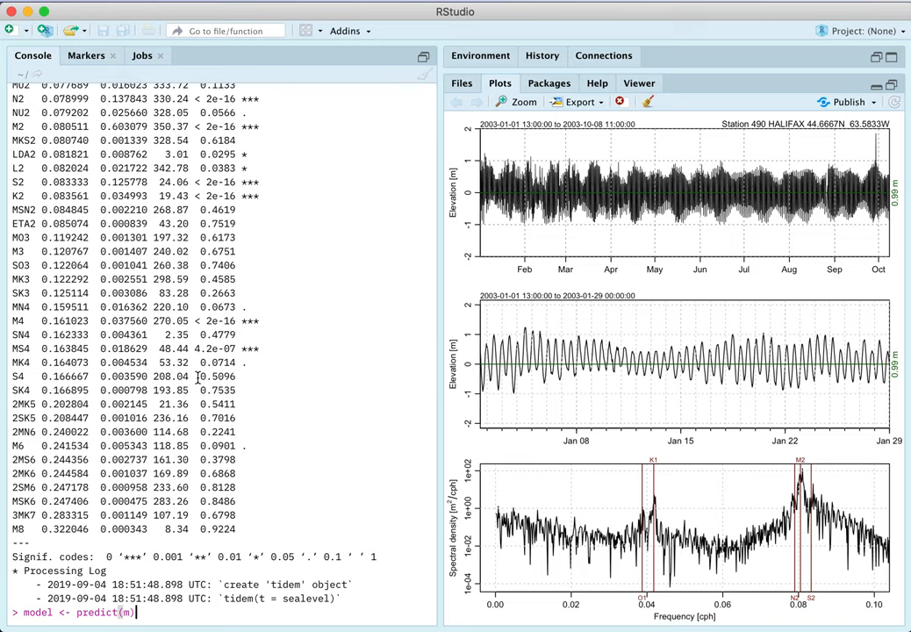
- Compute model <- predict(m) and obs <- sealevel[["elevation"]], checking each with str()
text(str())
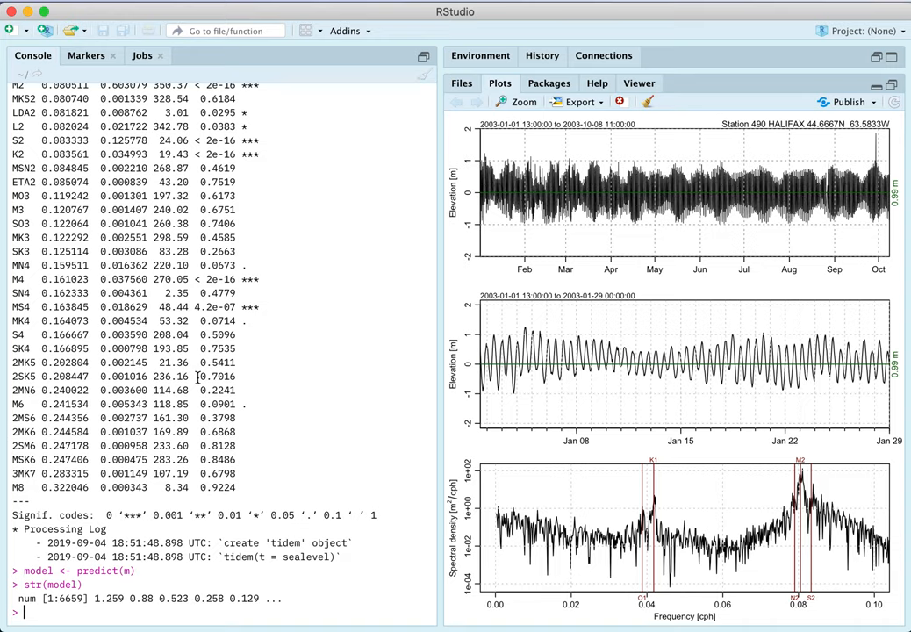
text(osb)
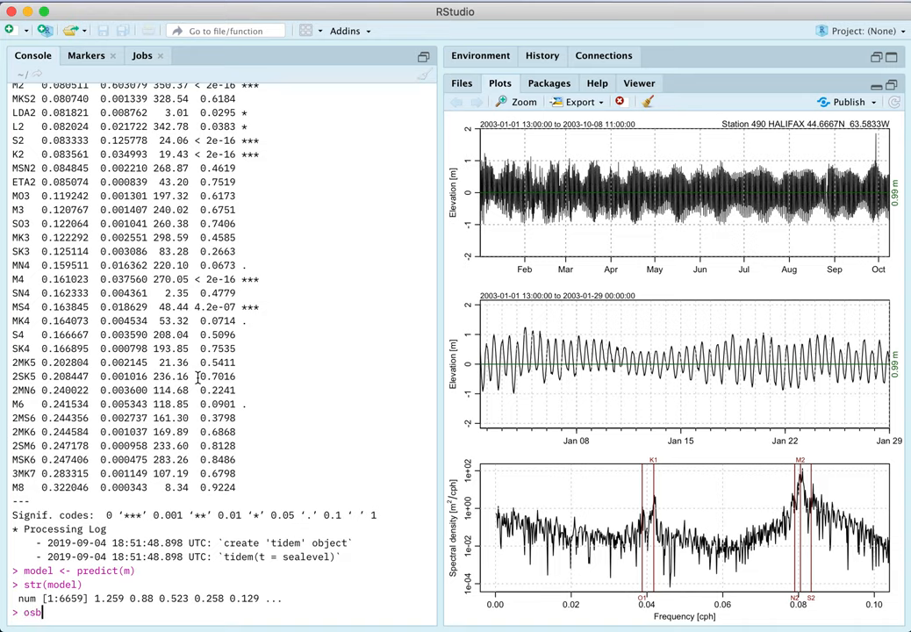
text(obs)
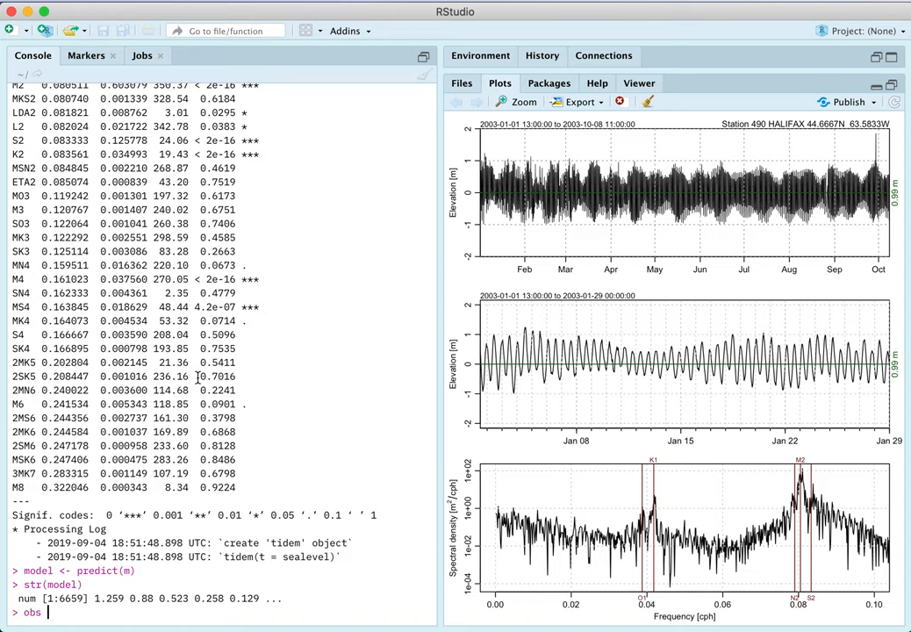
text(<- sealevel[[")
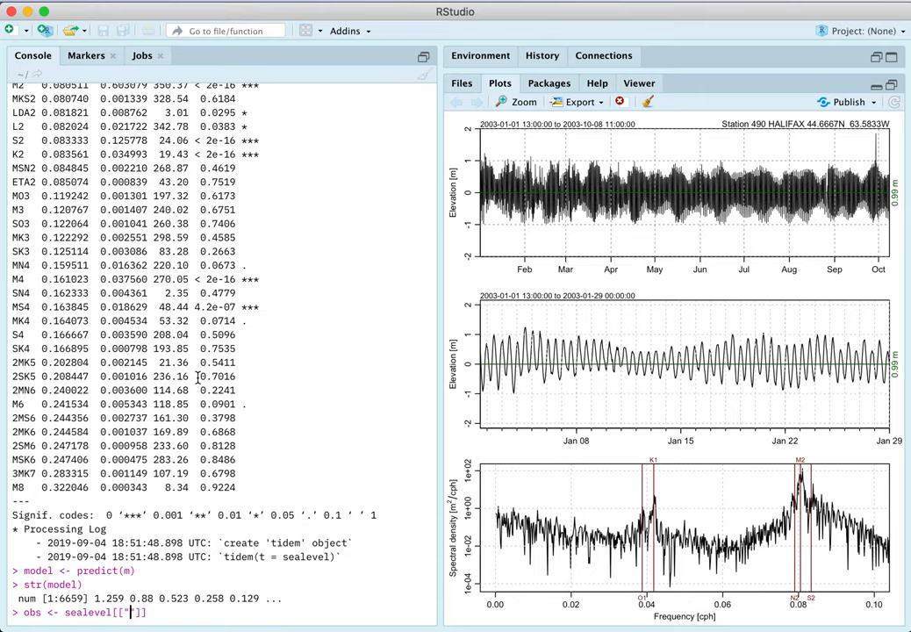
text(elevation)
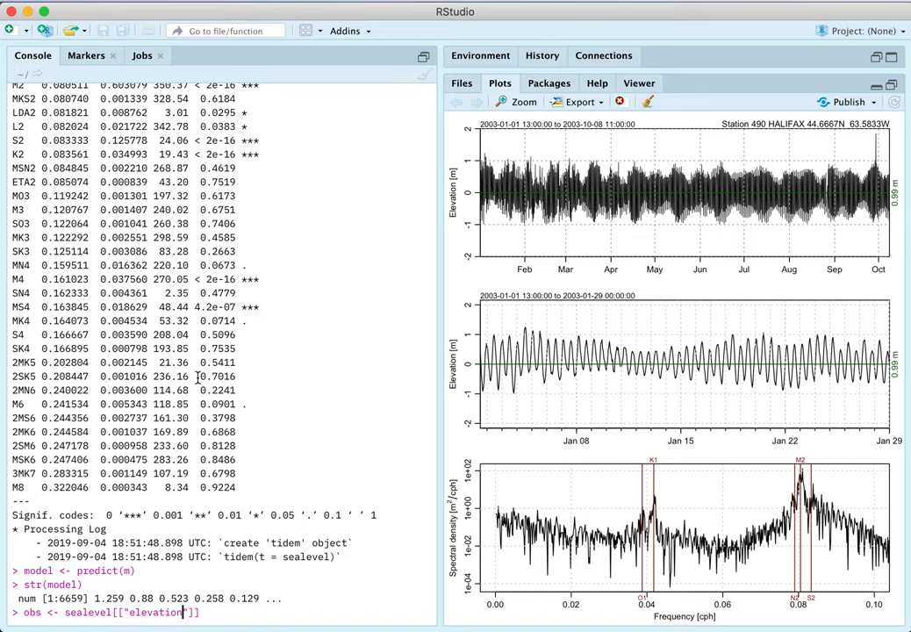
text(str()
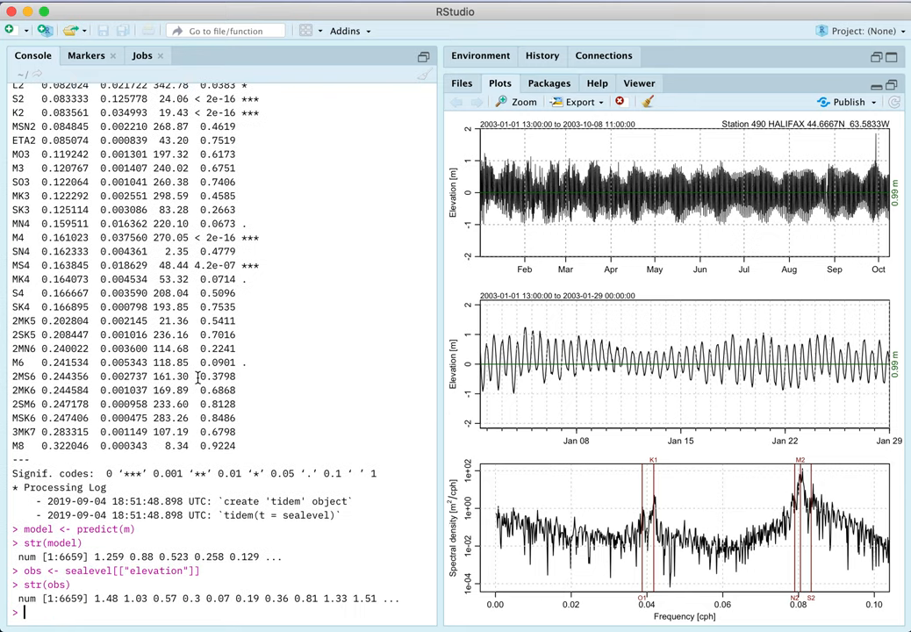
- Extract t <- sealevel[["time"]] and clear all plots from the history
text(t <-)
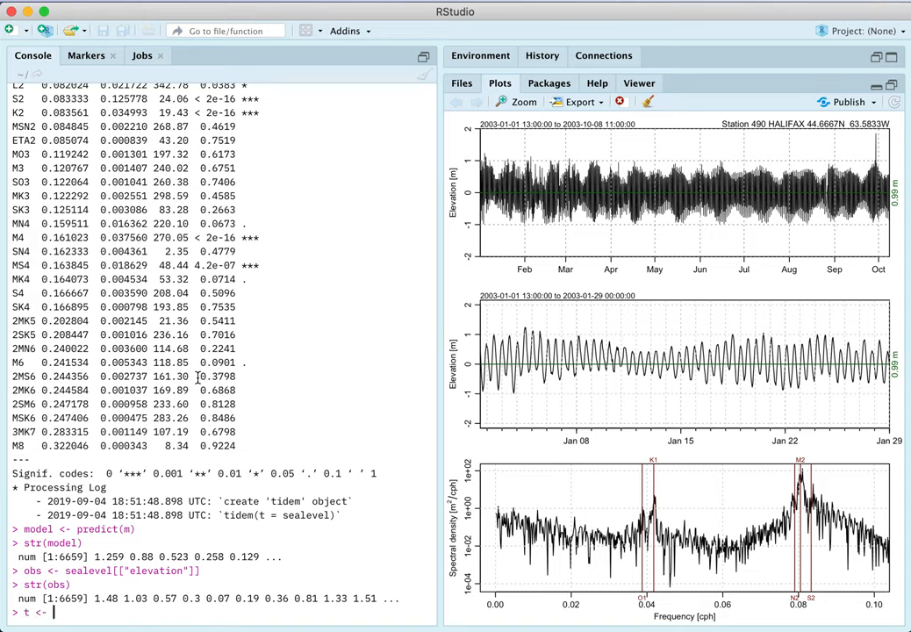
text(sealevel[["time)
text(str(t))
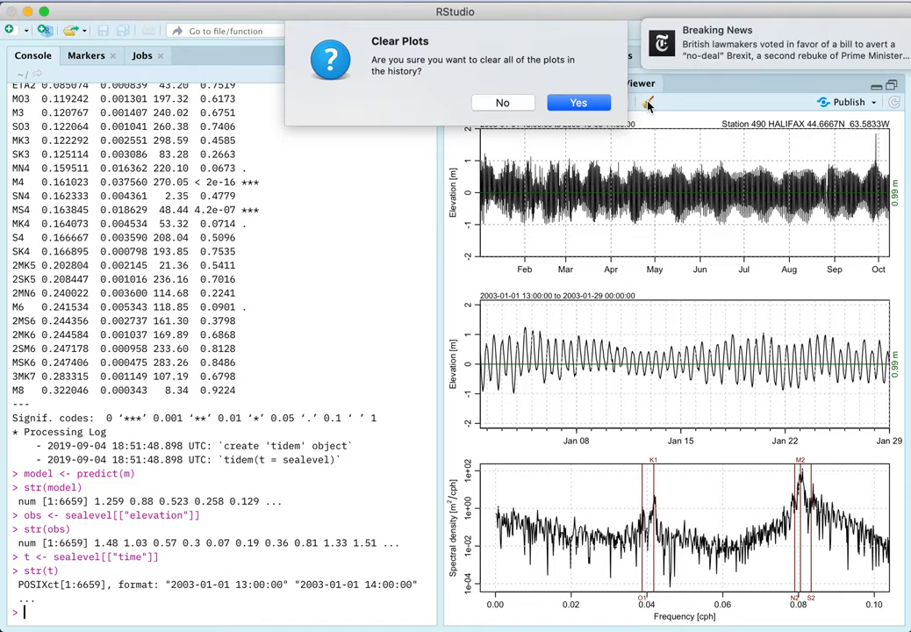
click(578, 103)
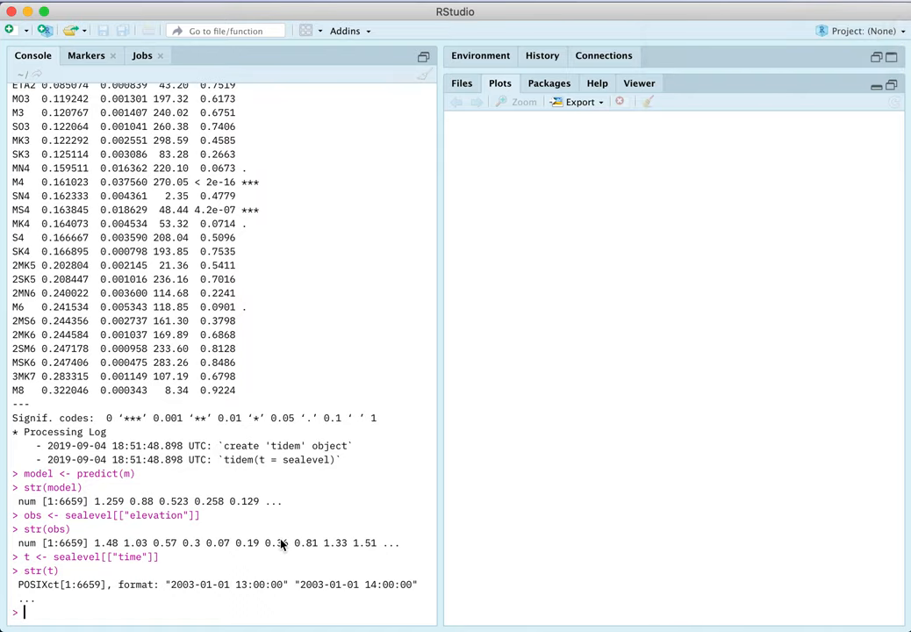
- Plot residual obs - model with oce.plot.ts, y-axis labelled "obs-pred [m]"
text(oce.plot.ts(t, obs - pred,)
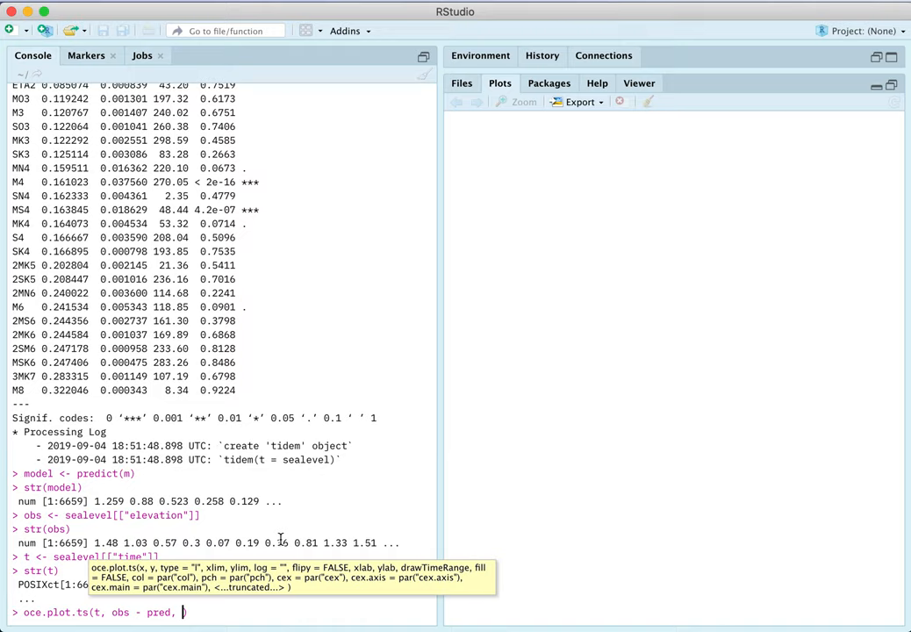
text(ylab="obs")
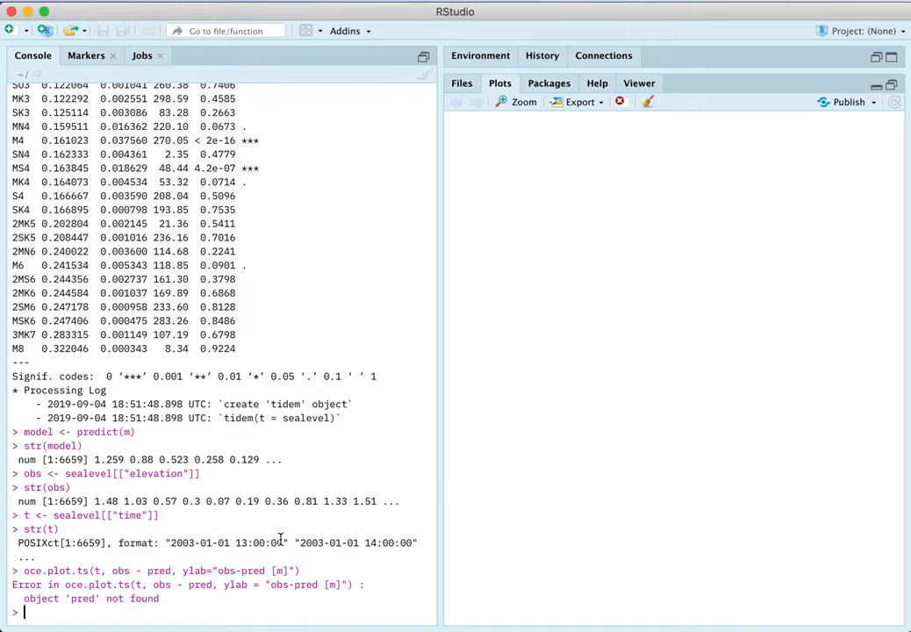
mouse_move(234, 569)
text(oce.plot.ts(t, obs - model, ylab="obs-pred [m]"))
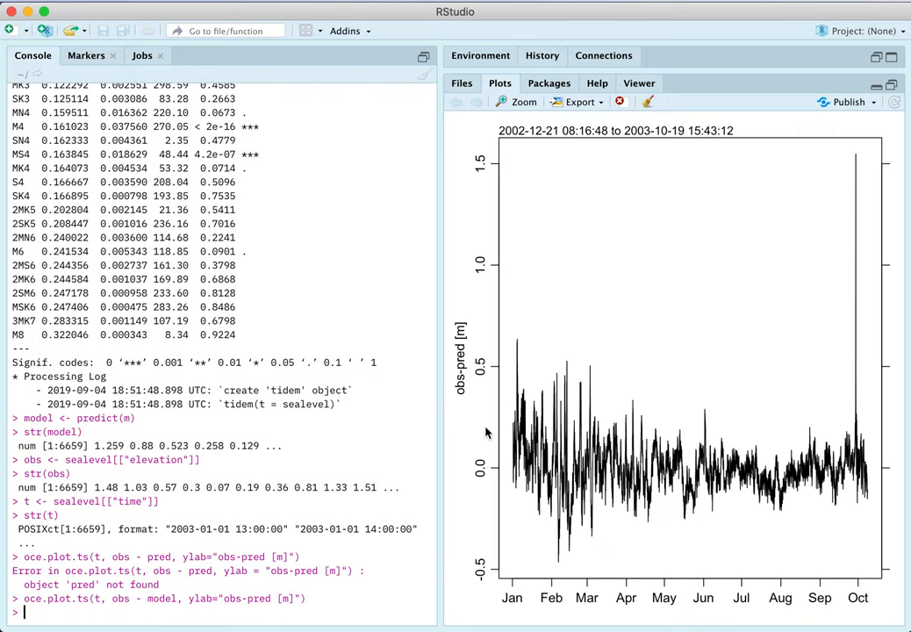
mouse_move(504, 462)
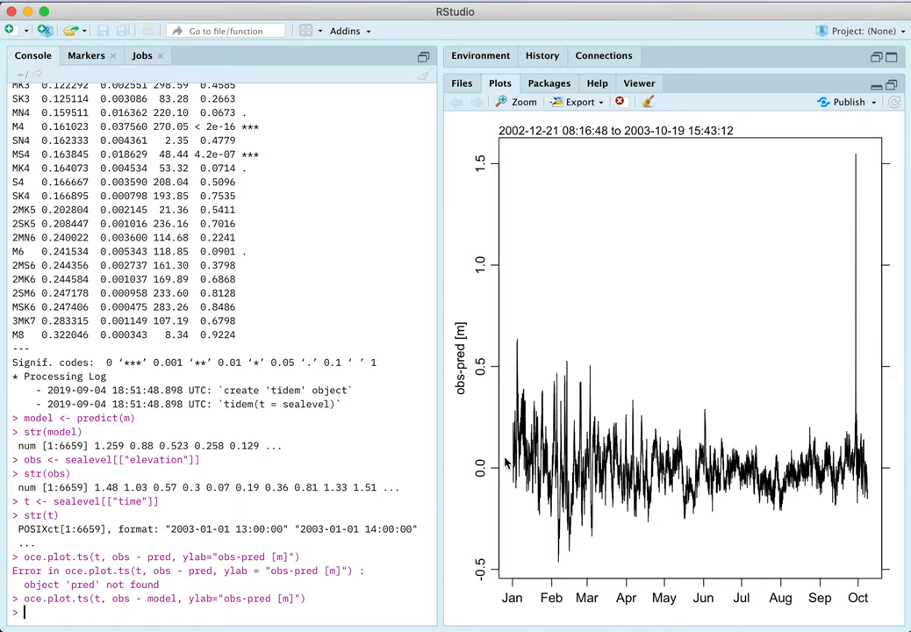
mouse_move(652, 419)
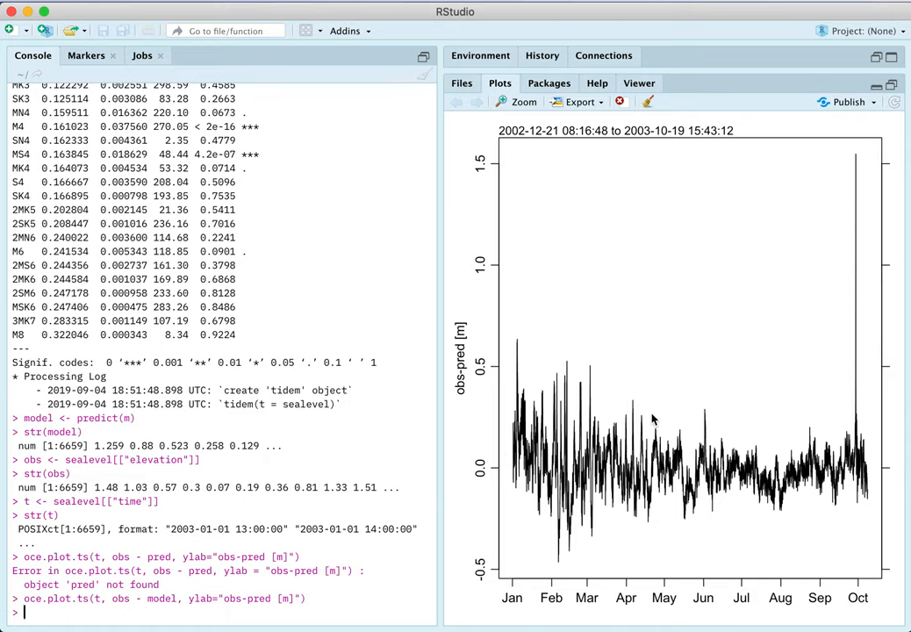
mouse_move(822, 476)
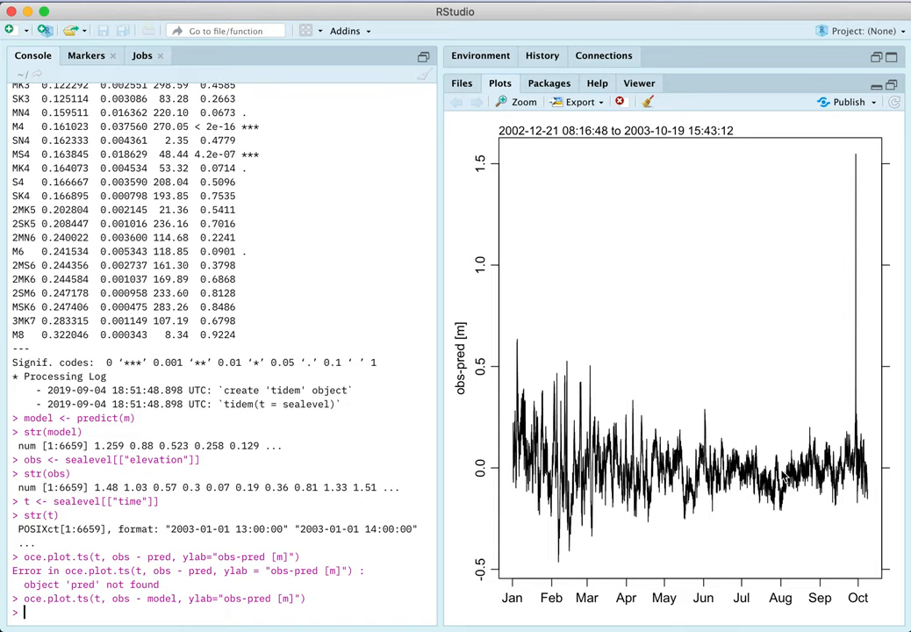
mouse_move(759, 488)
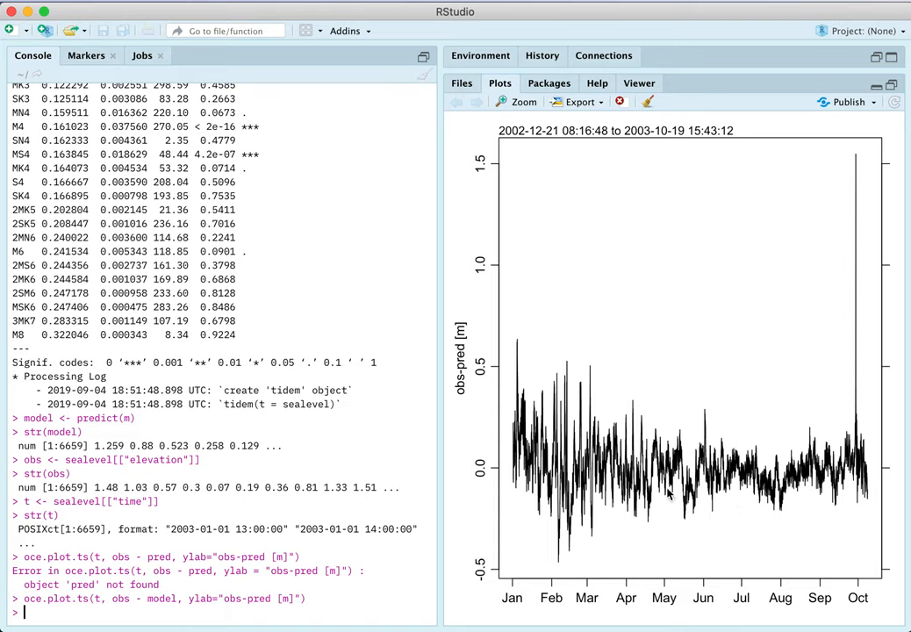
mouse_move(517, 415)
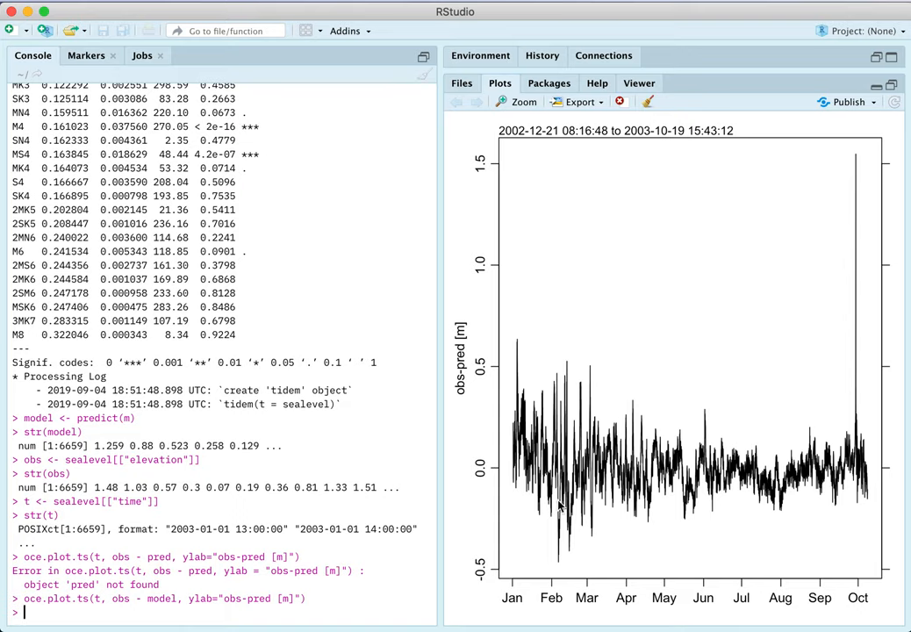
mouse_move(787, 487)
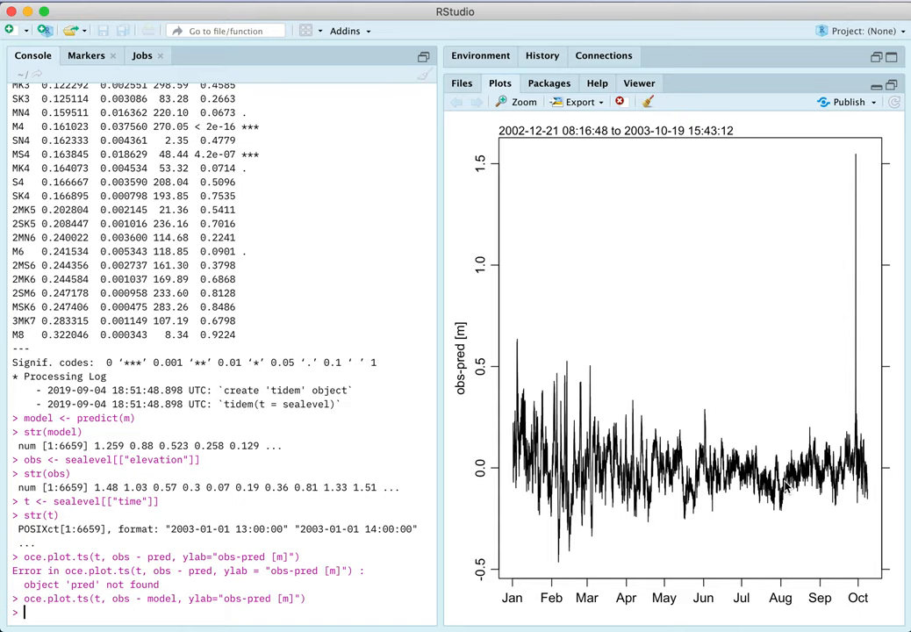
mouse_move(742, 492)
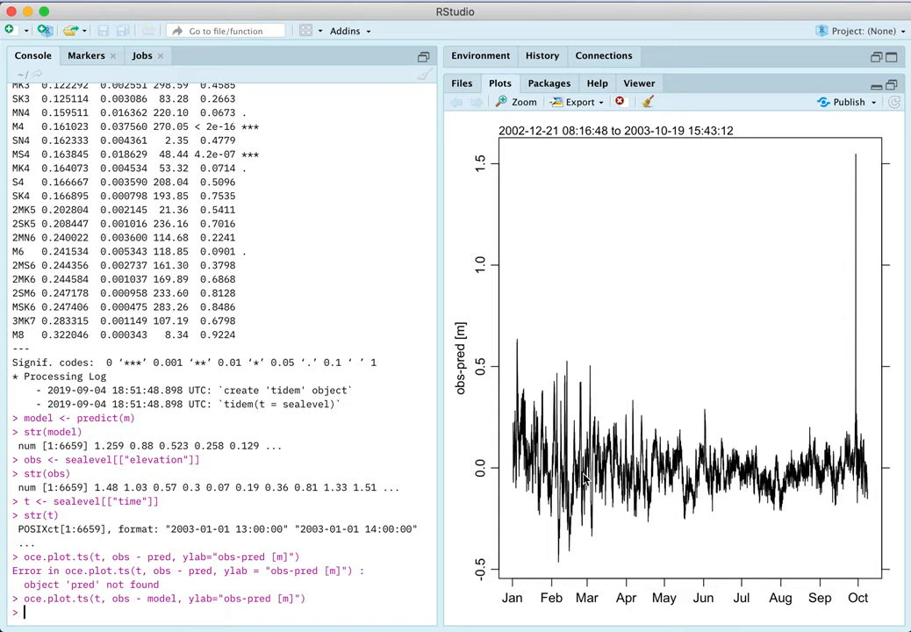
mouse_move(858, 375)
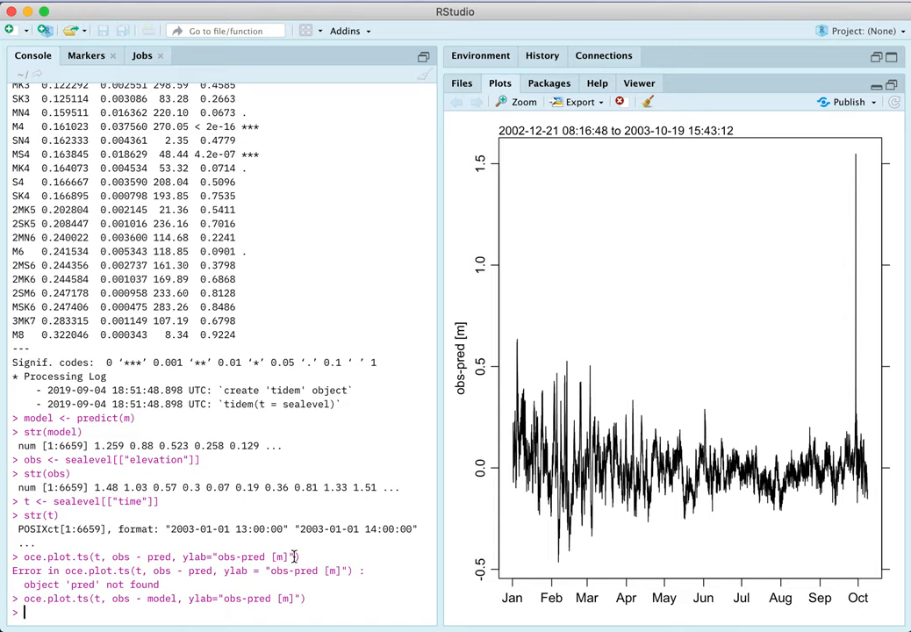
- Store the largest residual's index via i <- which.max(obs-model) and query t[i]
text(i <-)
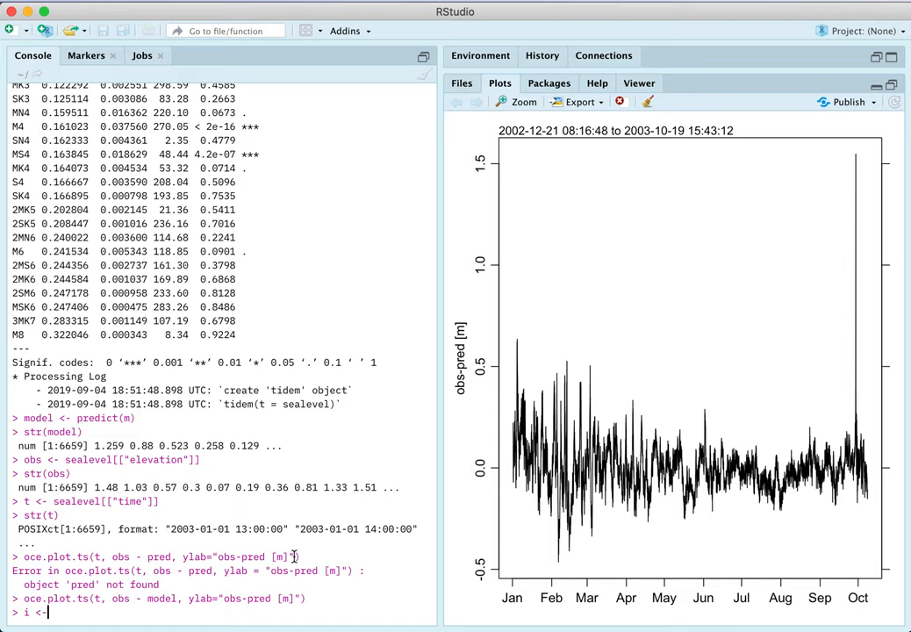
text(which.max()
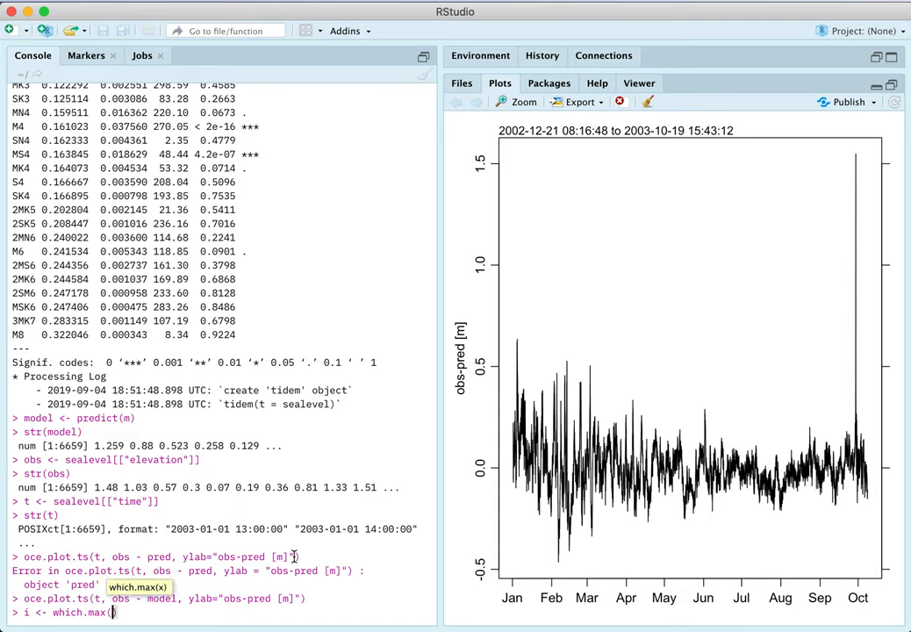
text(obs-model))
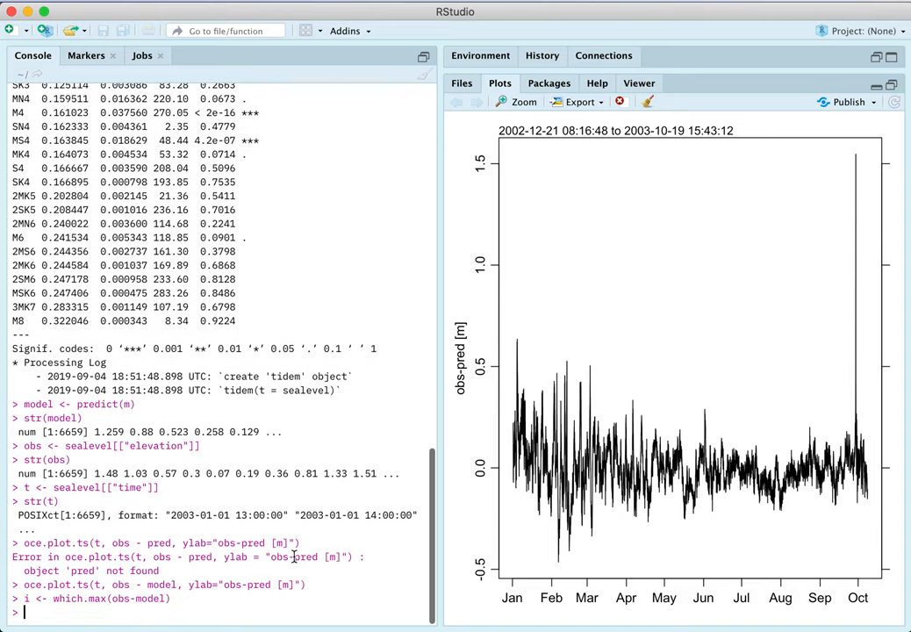
text(t[i)
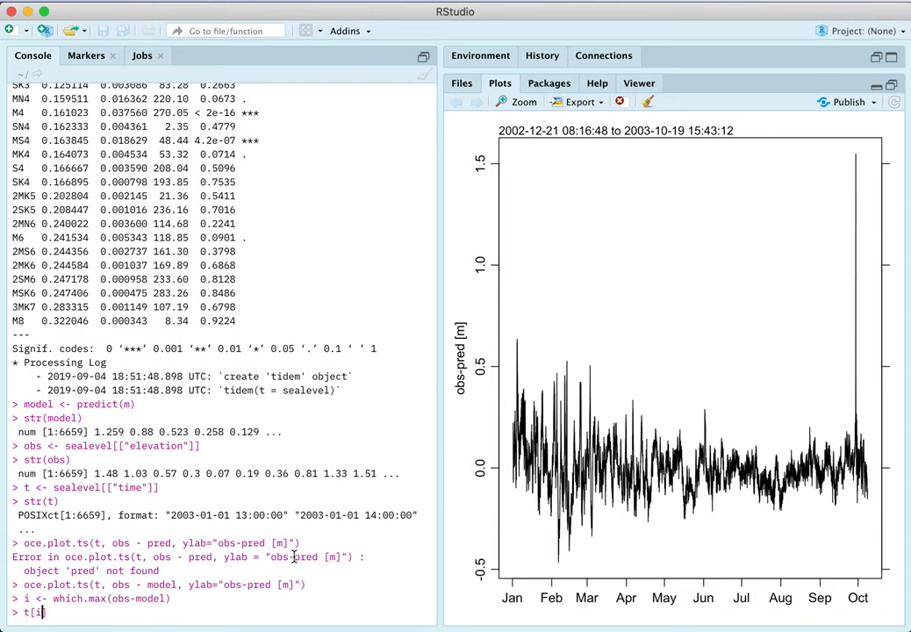